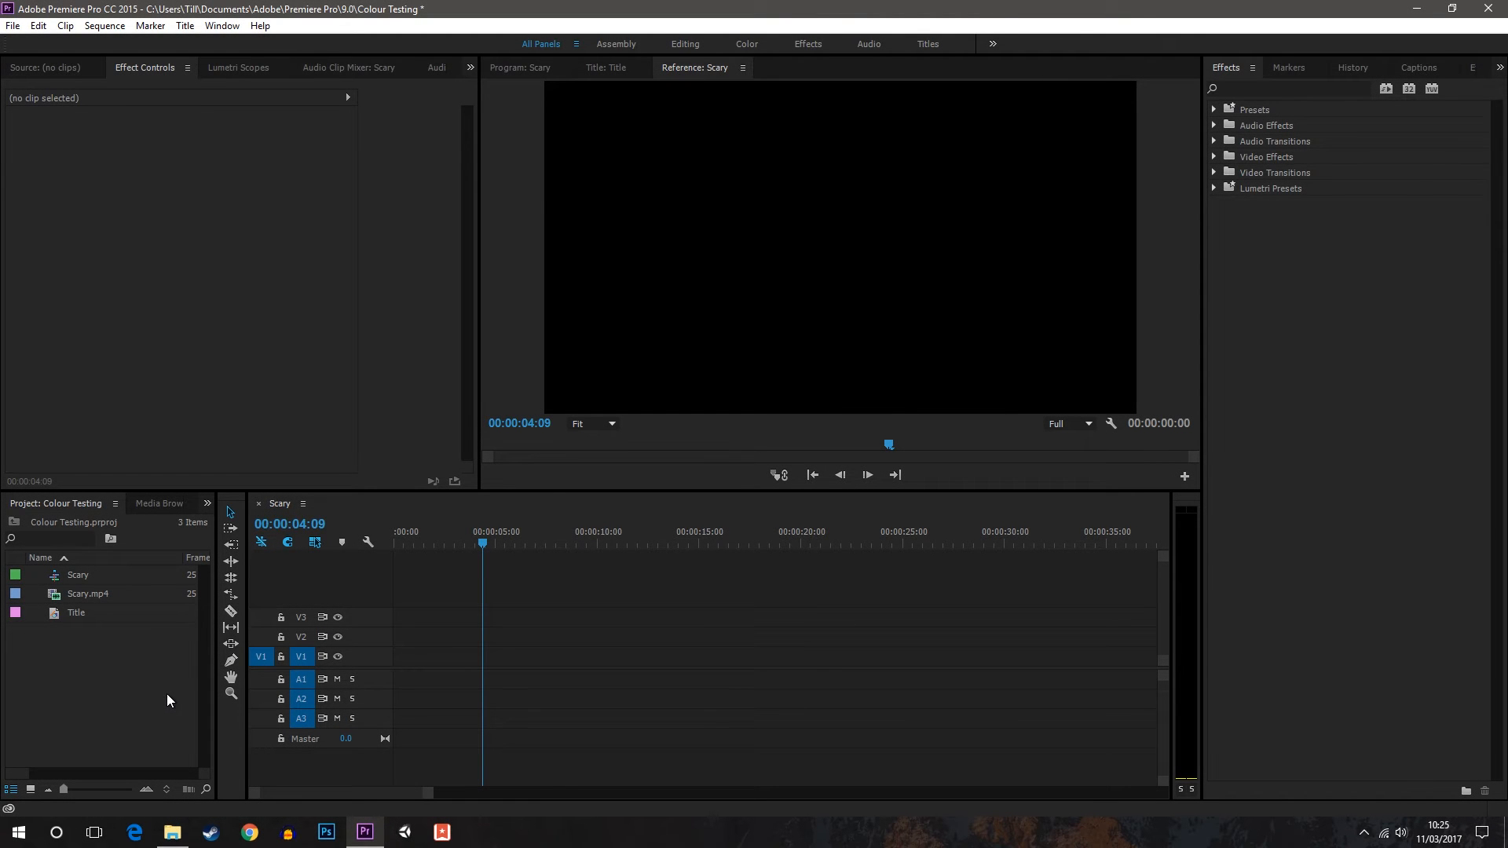
Place Scary.mp4 on V1, remove its audio and trim it to about five seconds.
click(418, 543)
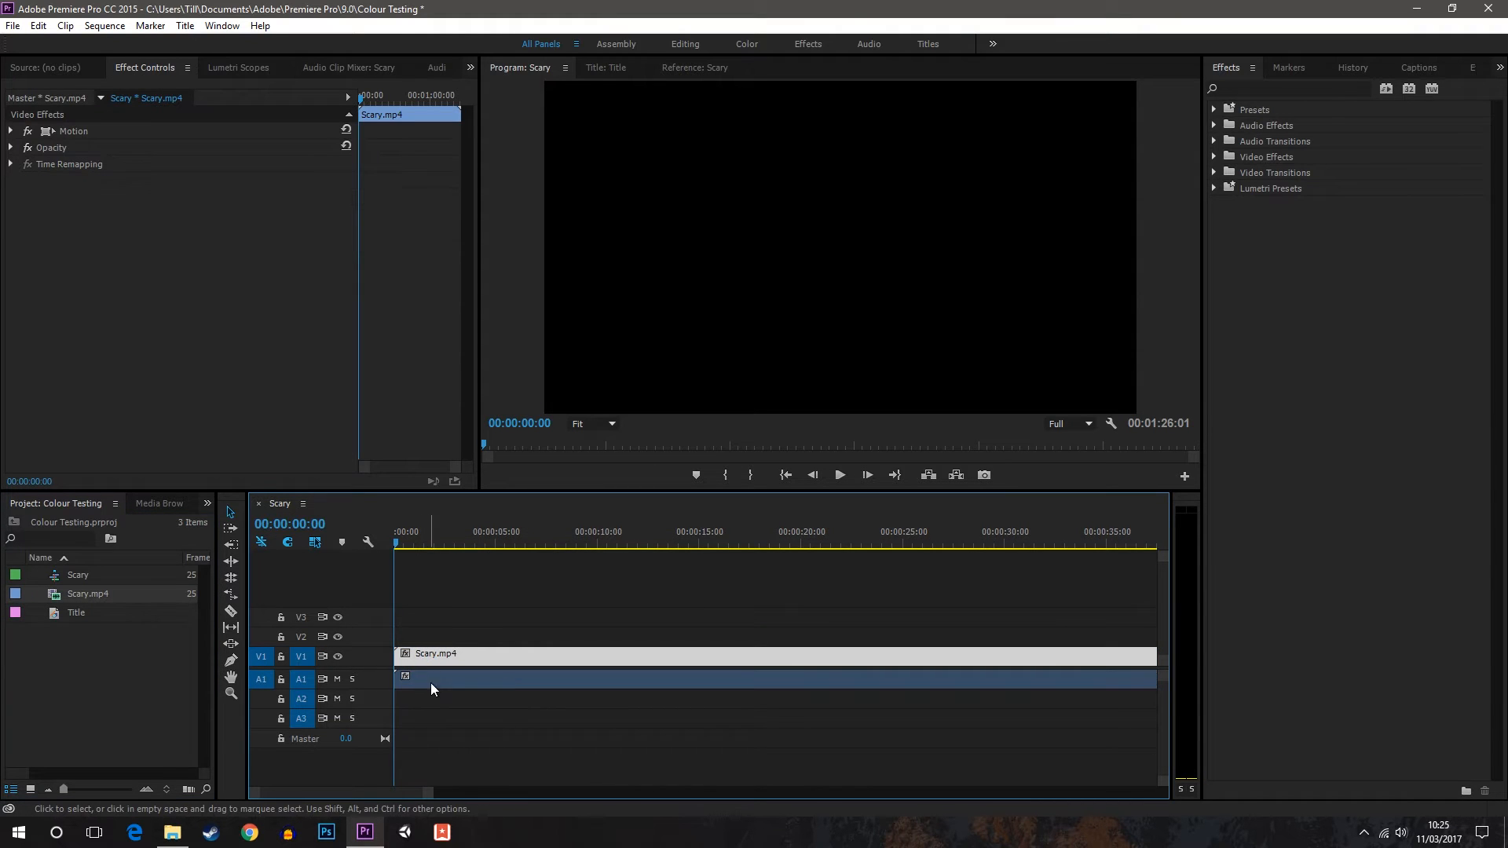
click(529, 662)
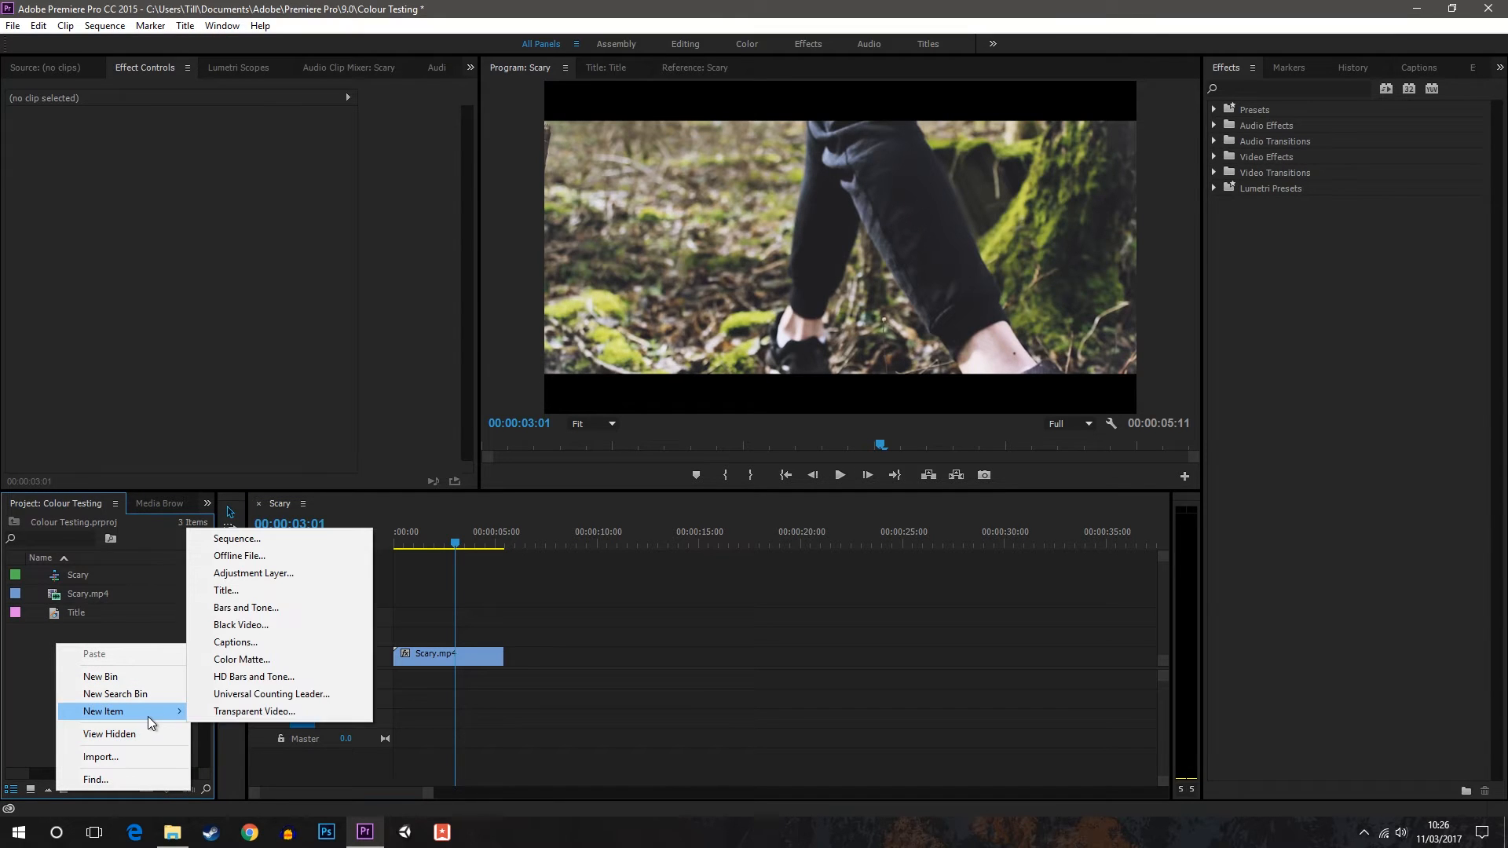
mouse_move(247, 593)
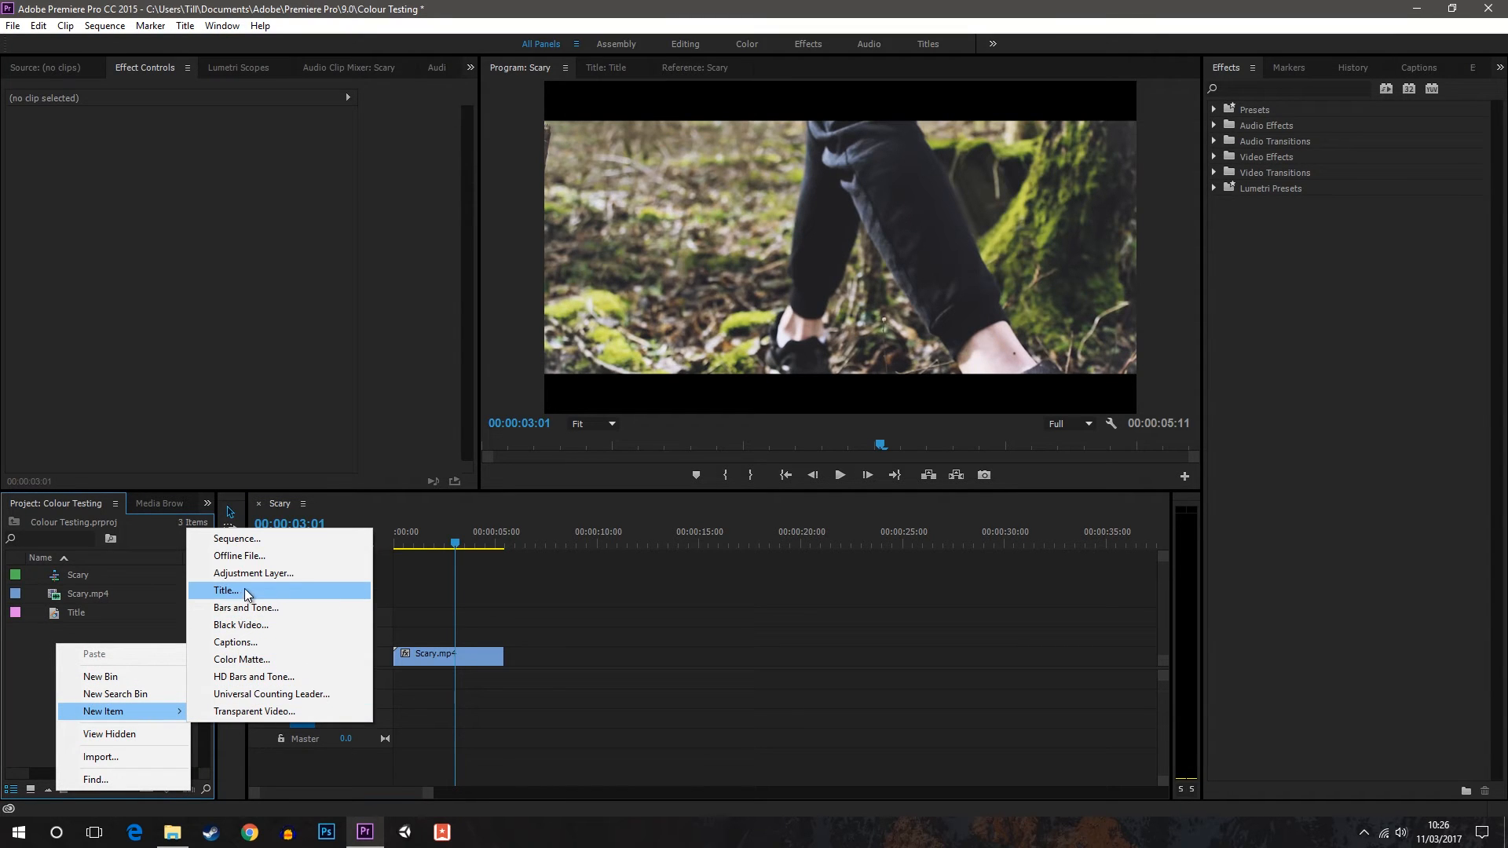
Create a new 1920×1080 title, Title 02, keeping the default video settings.
click(224, 589)
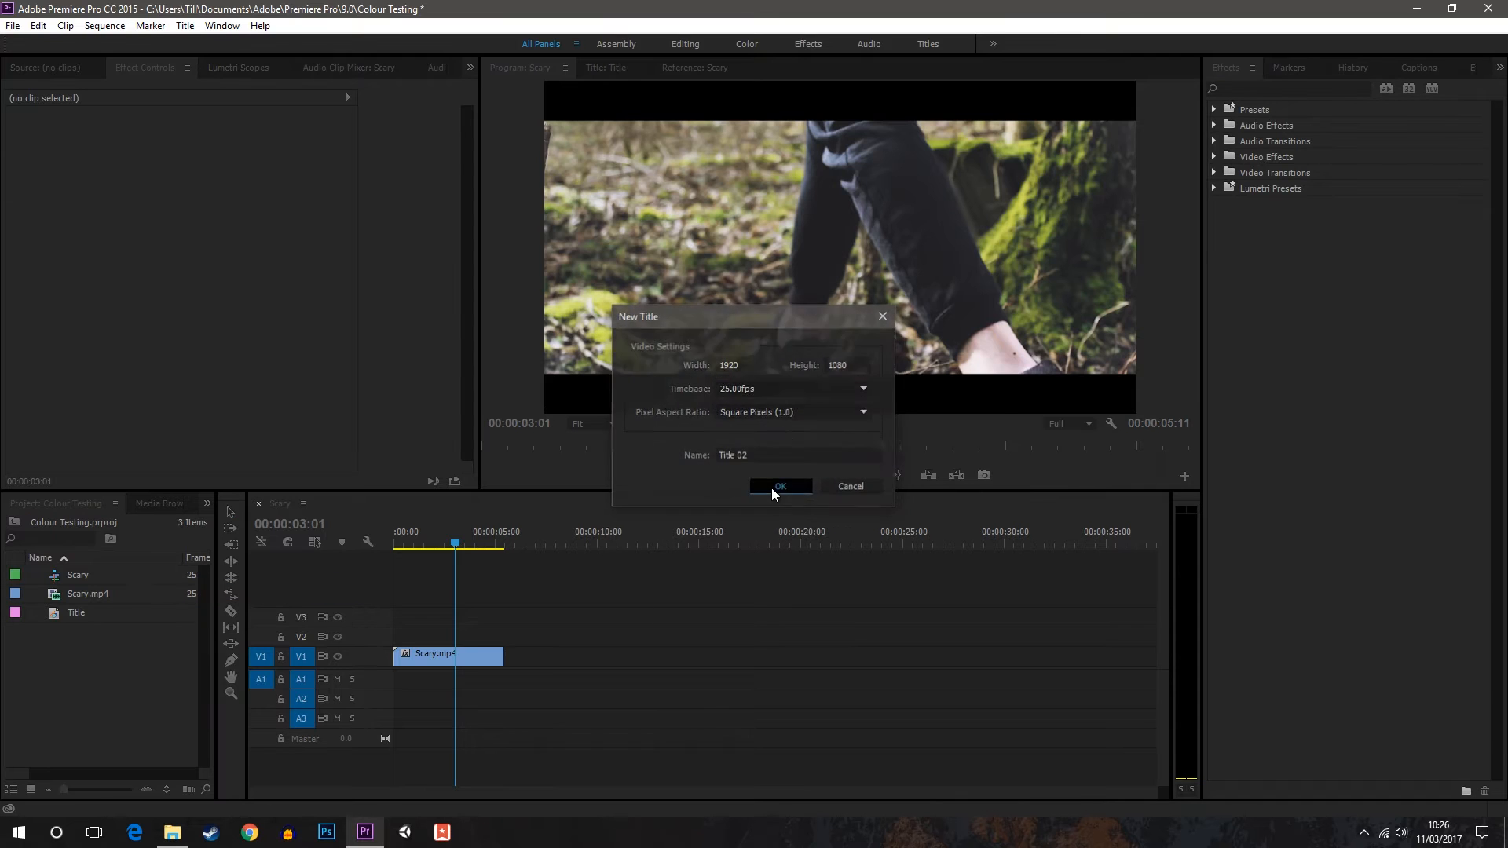
click(779, 486)
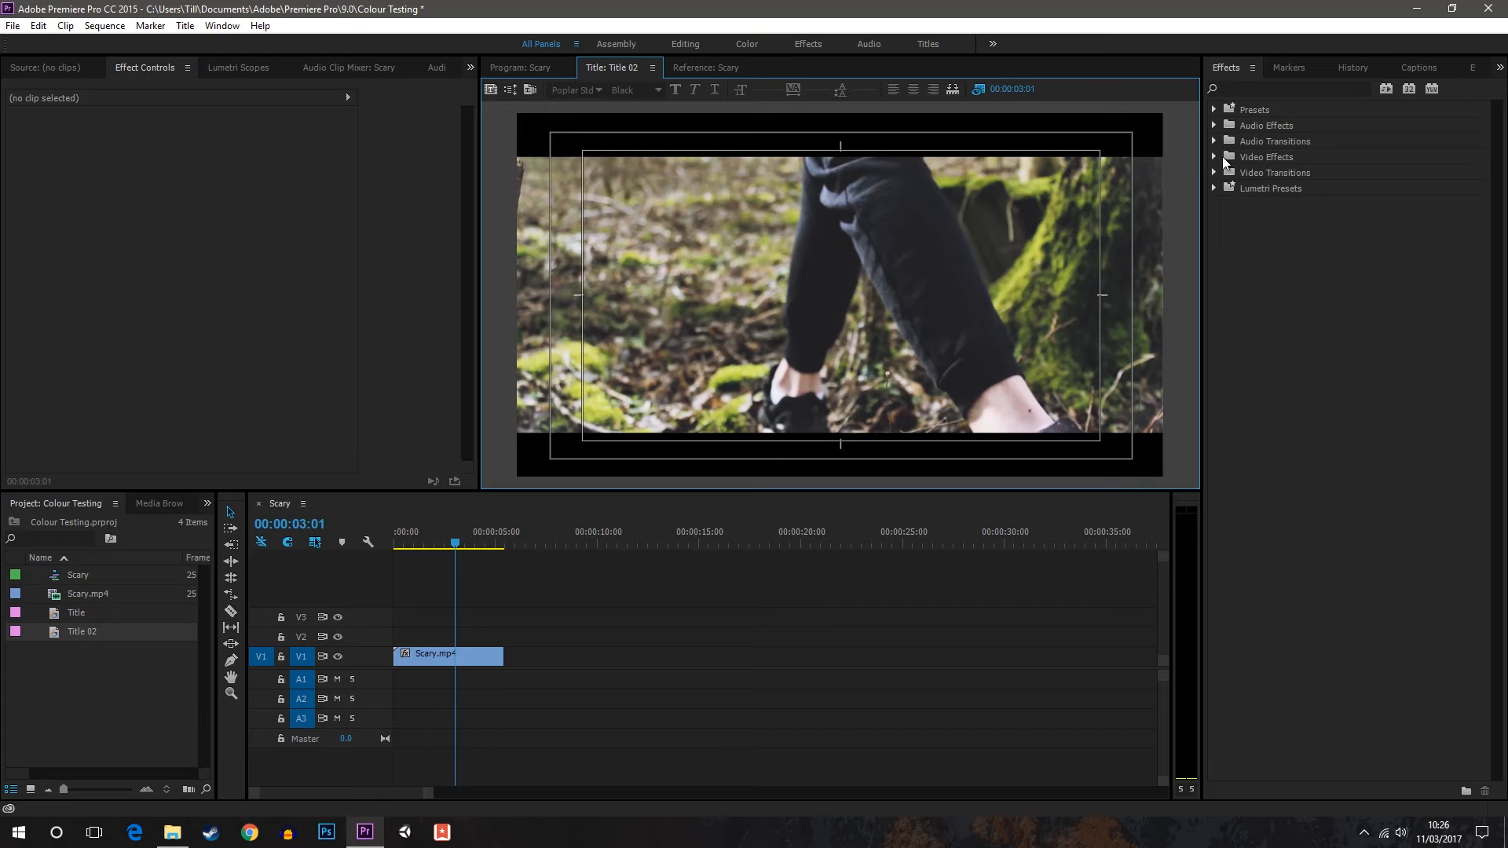
mouse_move(1474, 74)
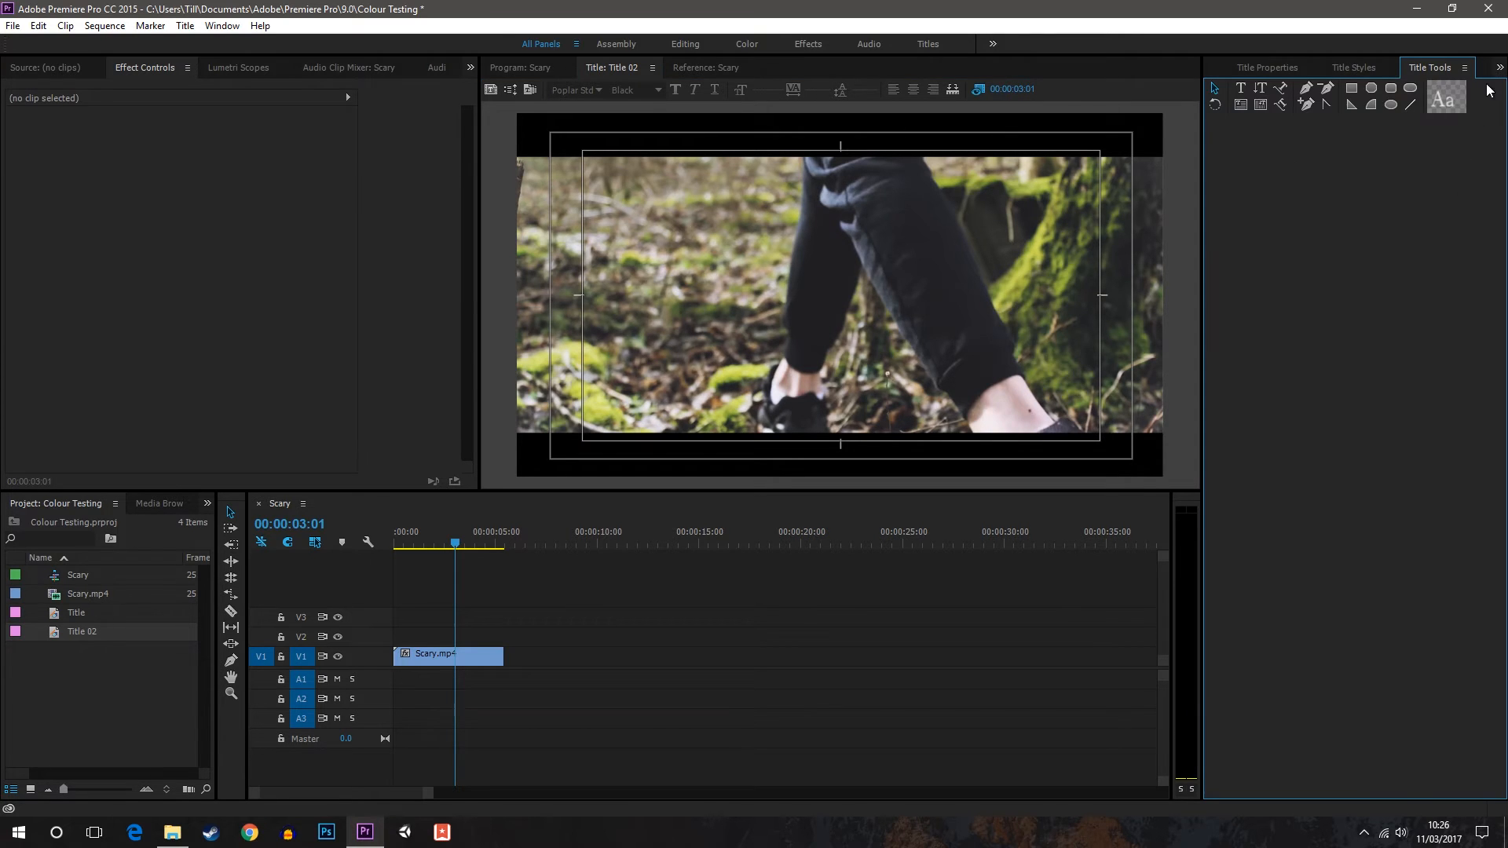
Show the Title Properties and Title Styles panels beside the titler.
click(1265, 68)
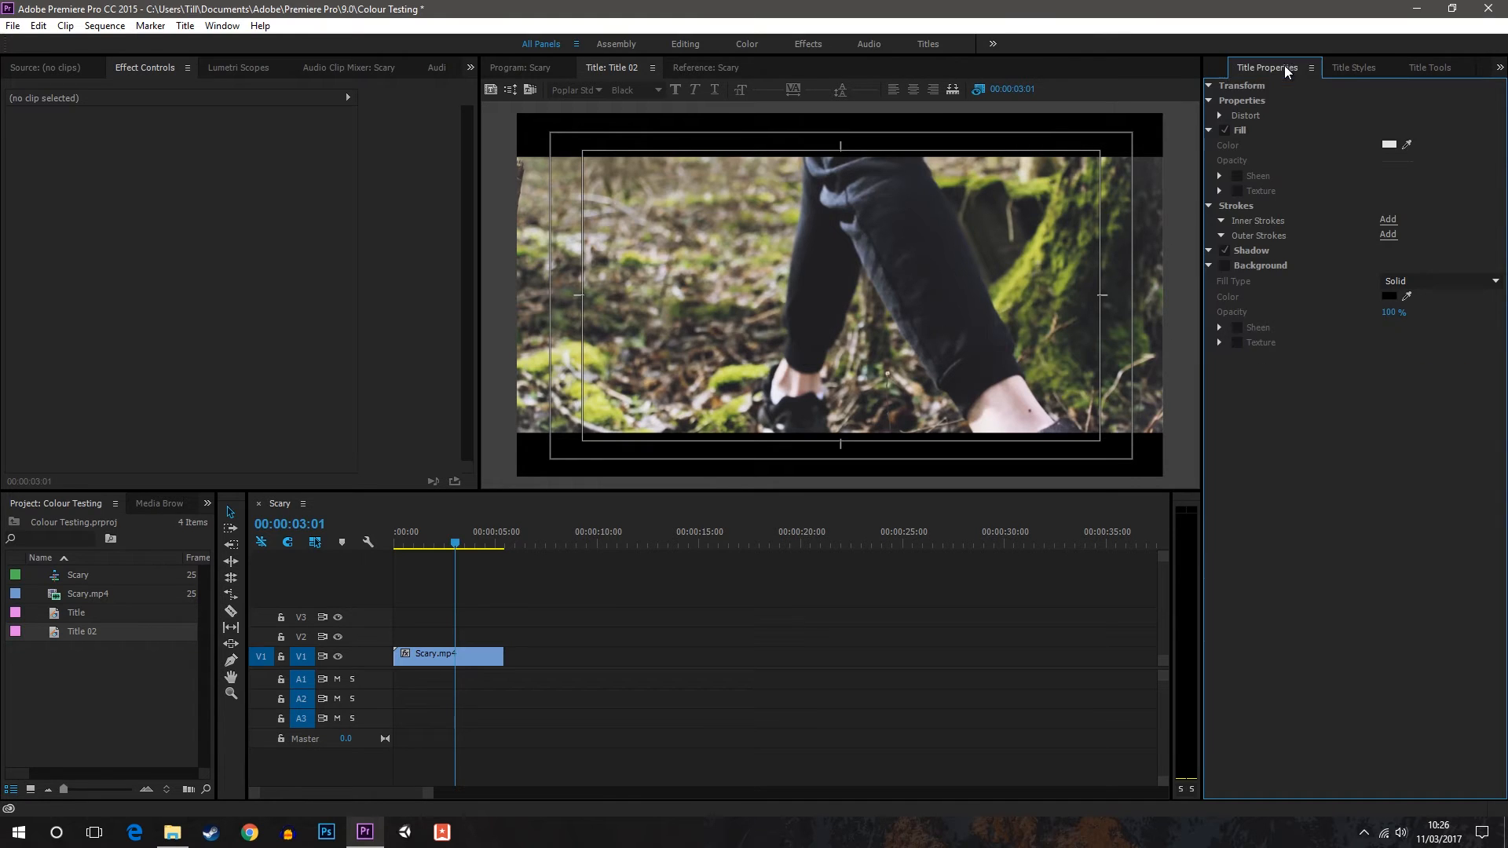
click(1352, 67)
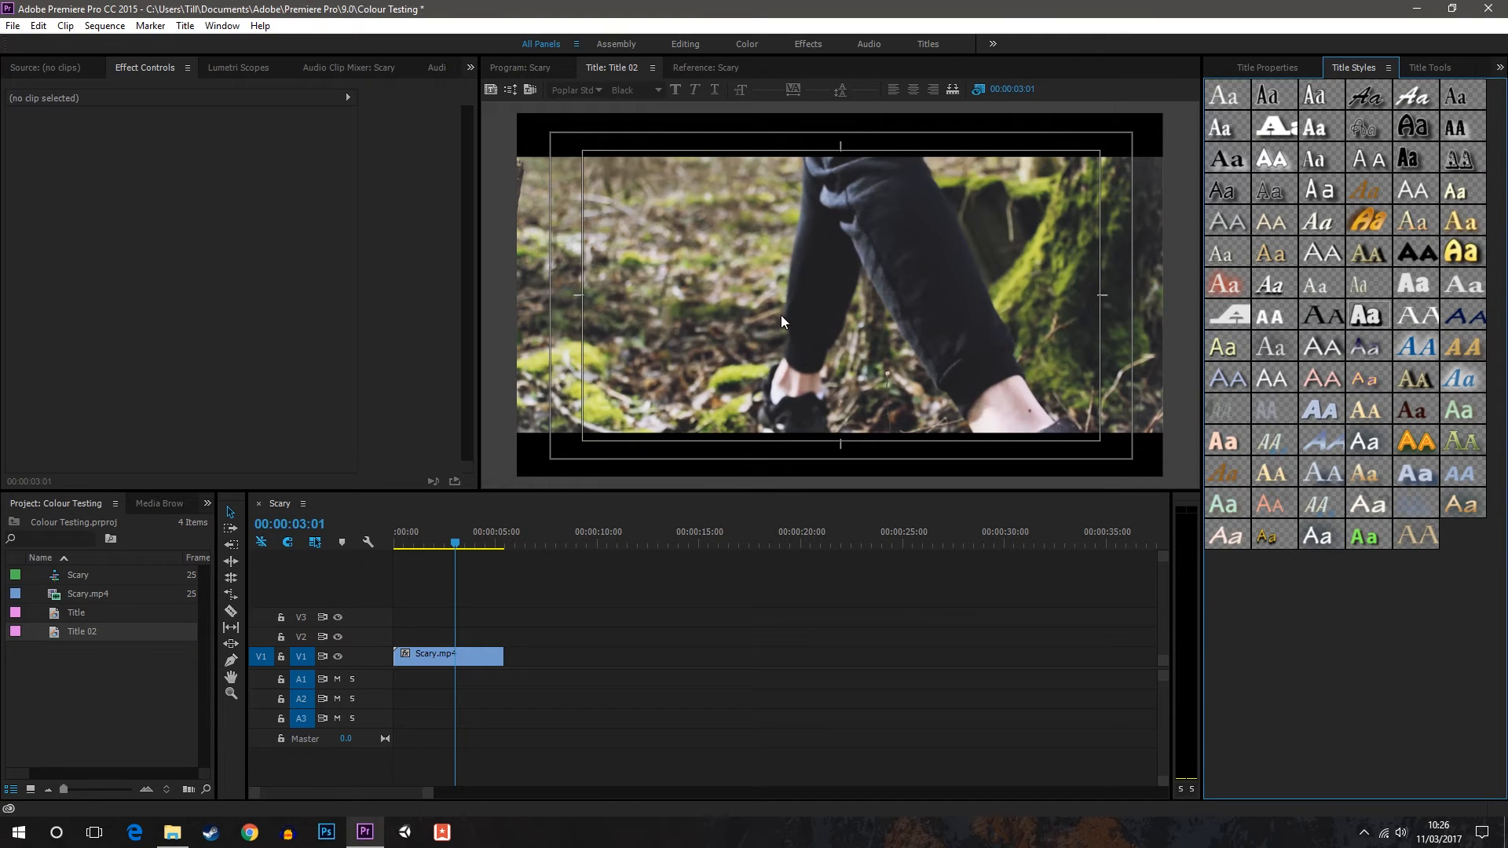
mouse_move(724, 117)
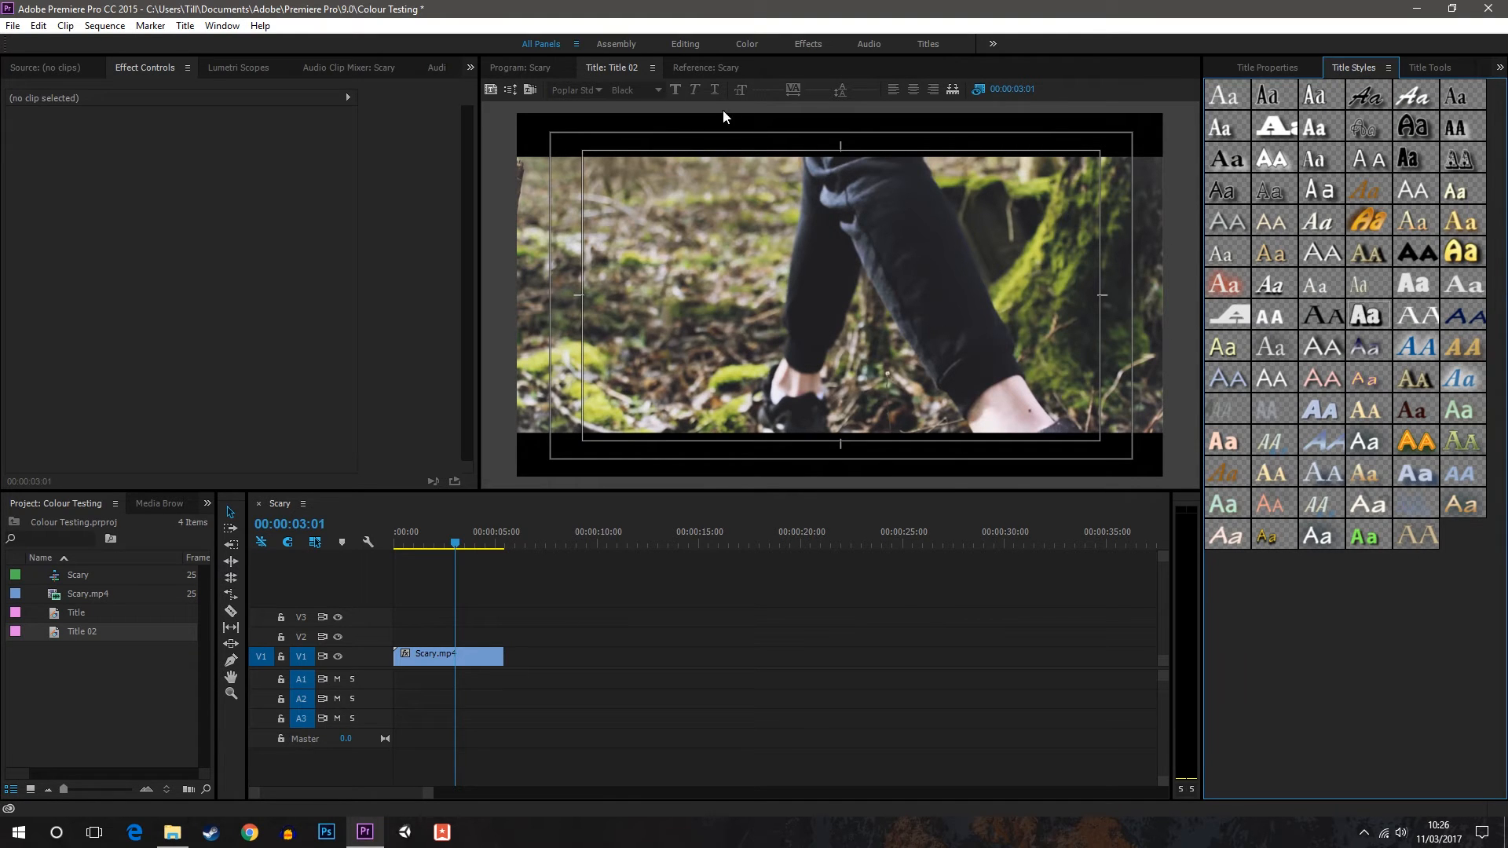
Write bold outlined 'Title' text in the frame centre and nudge its Y position to centre it.
click(1265, 67)
text(Title)
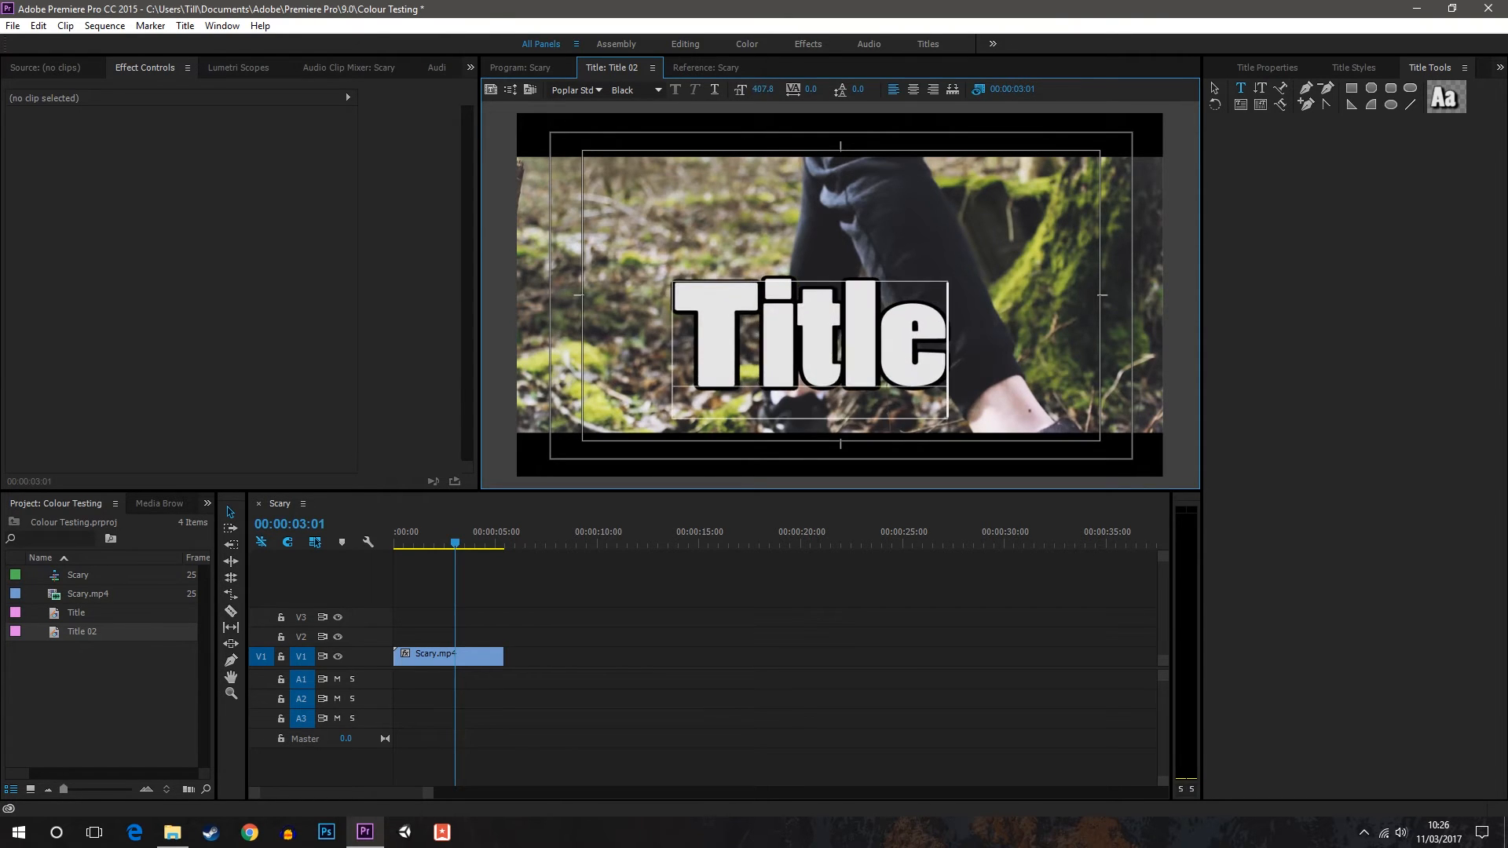
click(1266, 67)
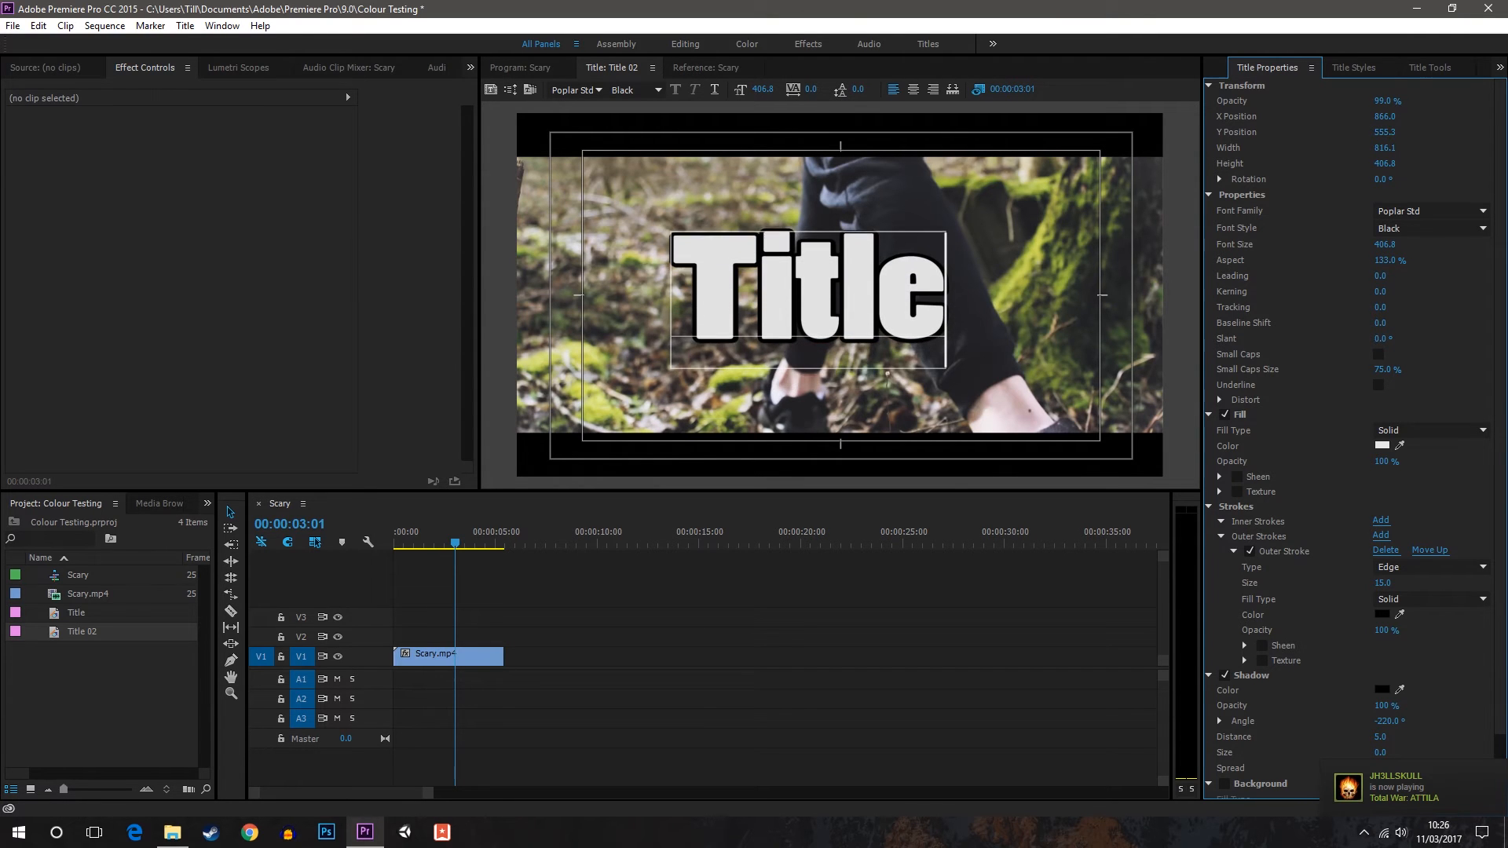
drag(807, 298, 808, 291)
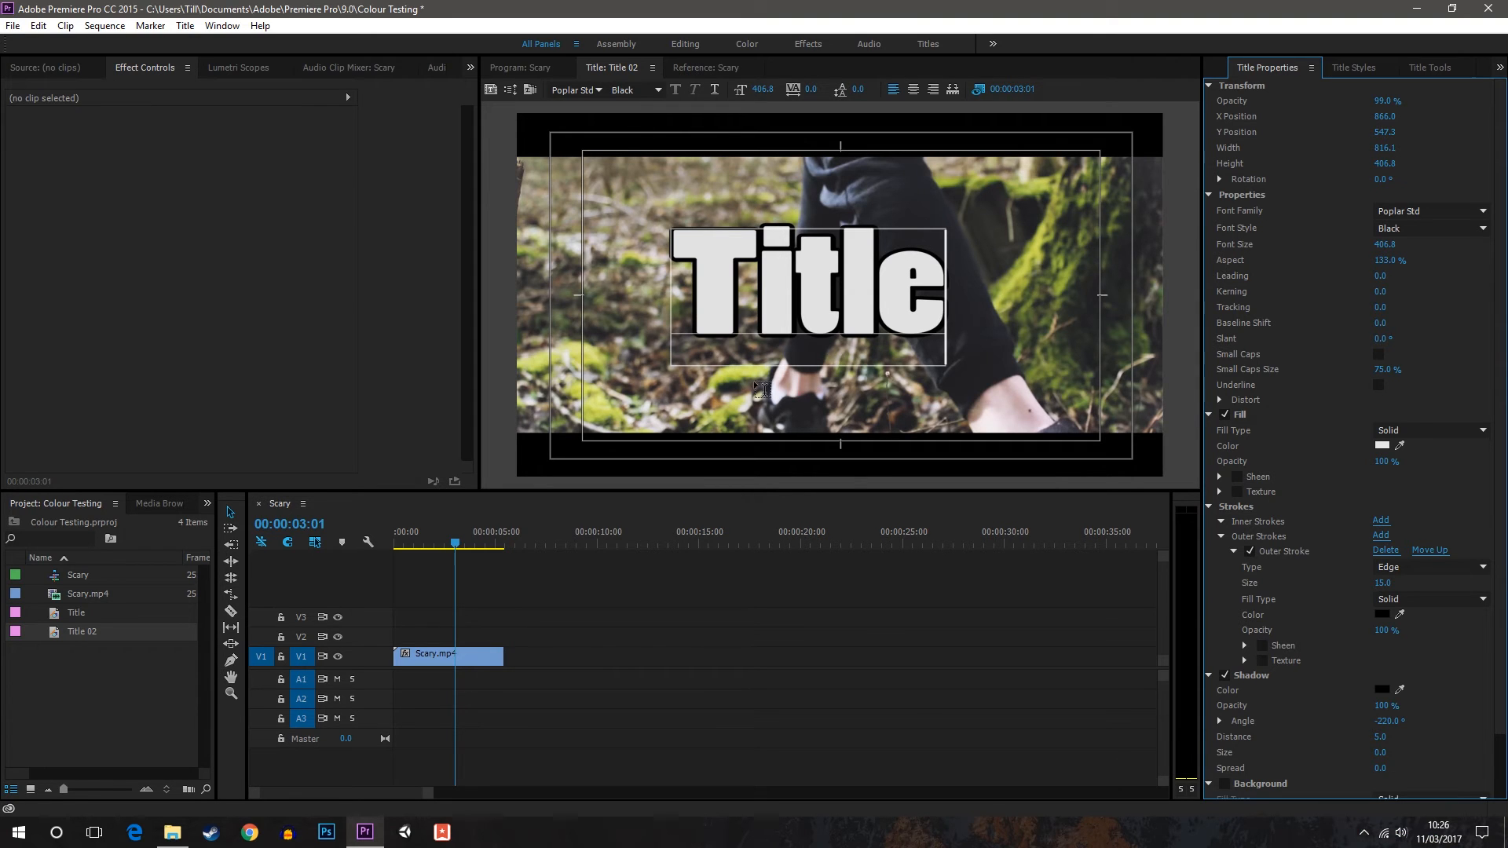
click(517, 67)
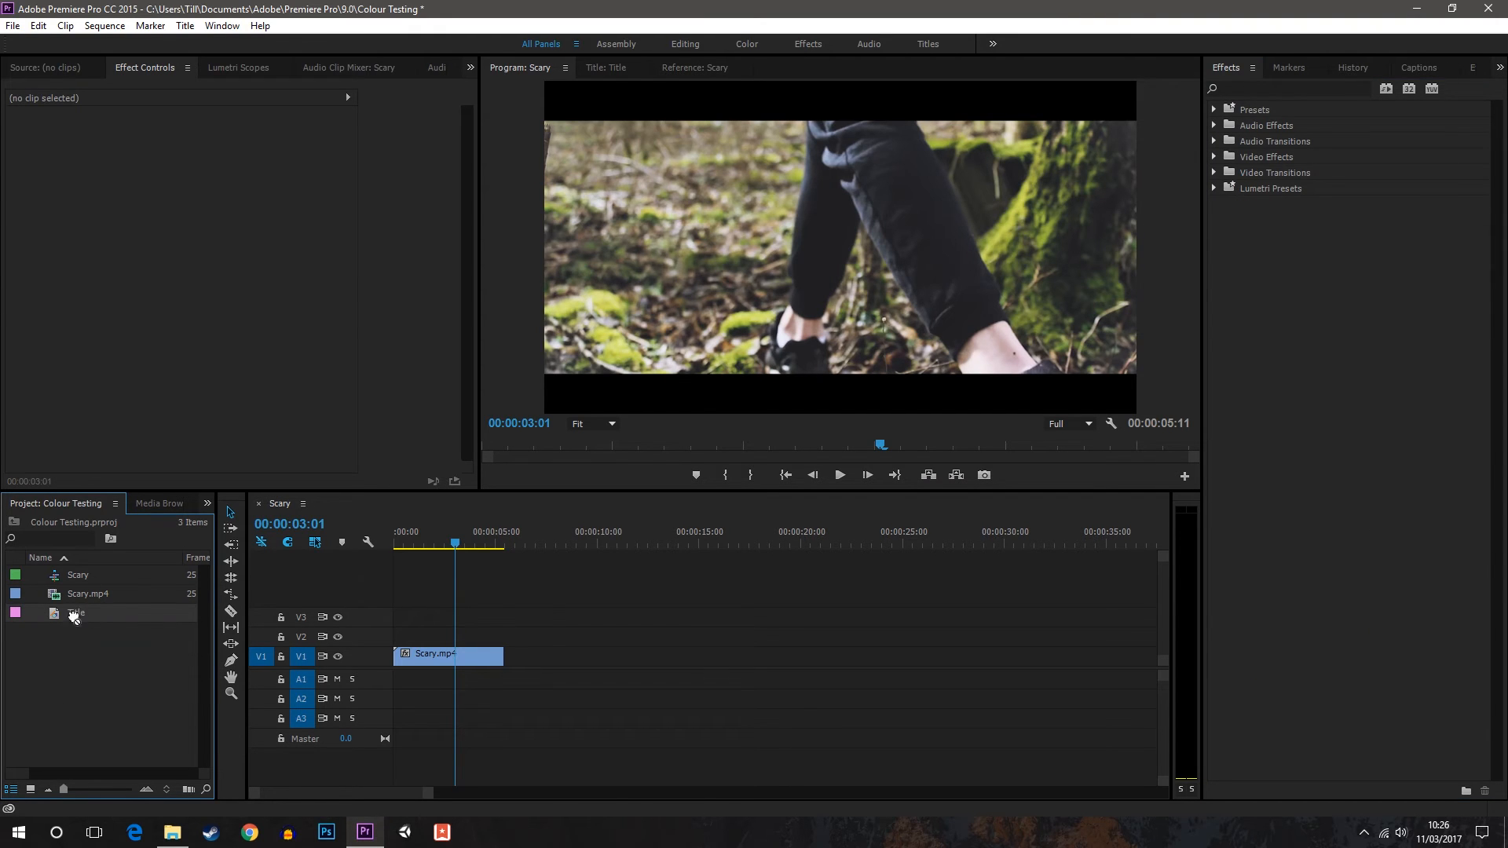
Place the Title clip on V2 above Scary.mp4 at sequence start and select the footage clip.
drag(75, 613, 443, 633)
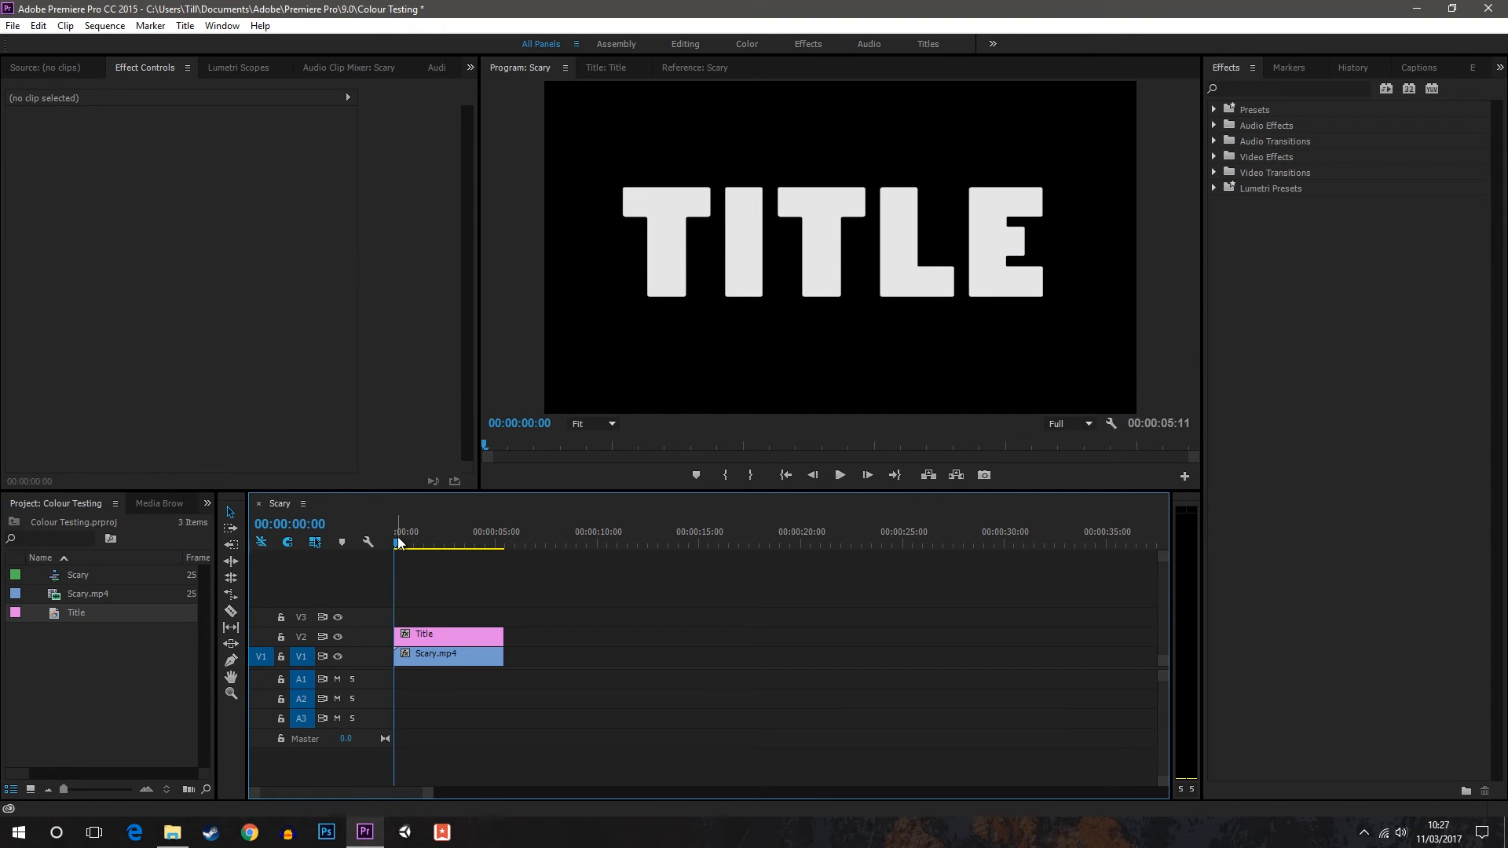
click(447, 654)
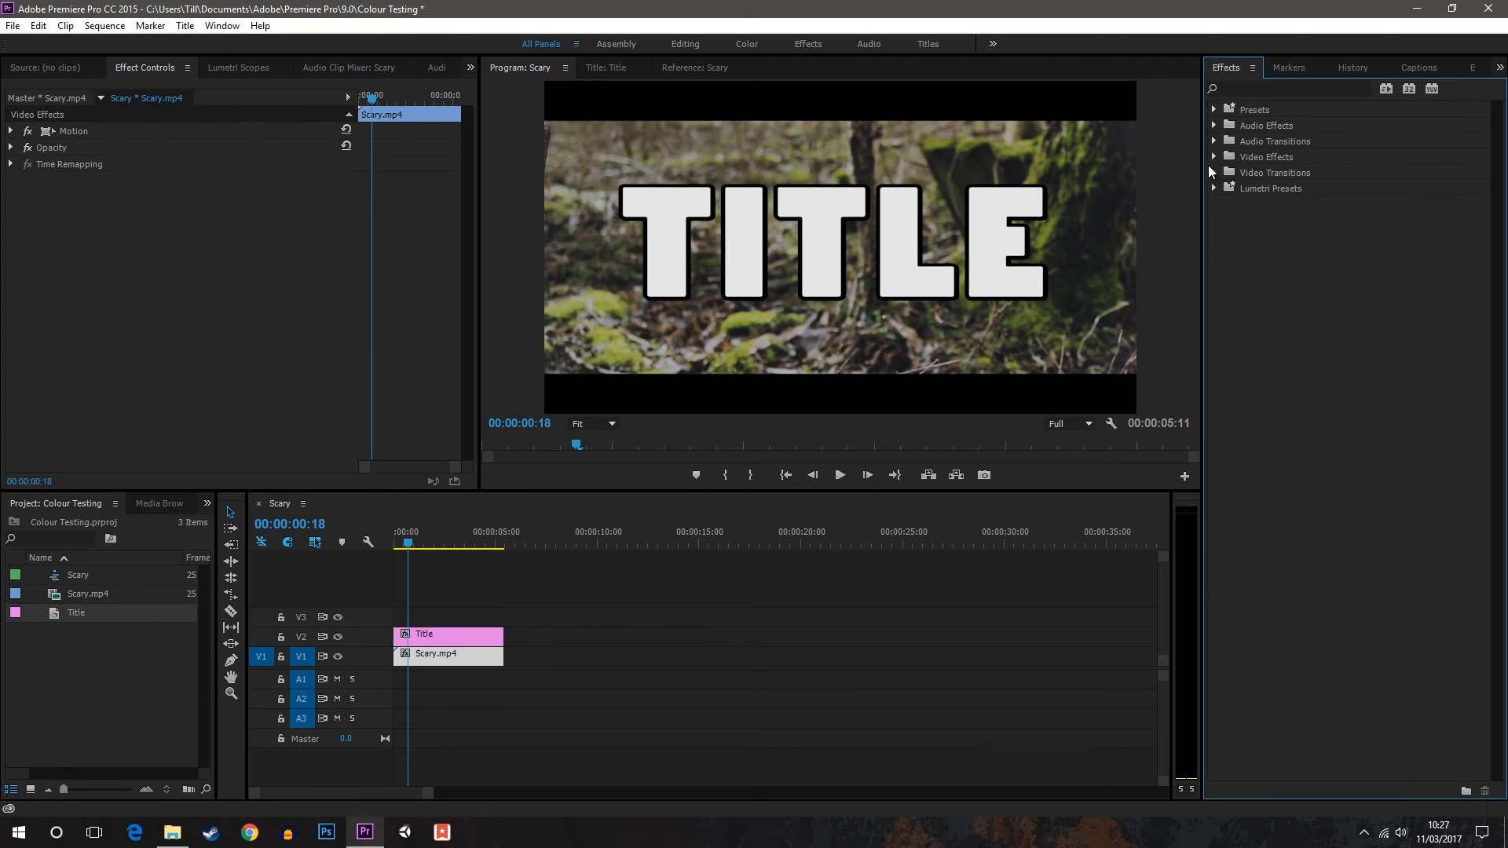
Expand Video Effects > Keying to reach the Track Matte Key effect for Scary.mp4.
click(1214, 157)
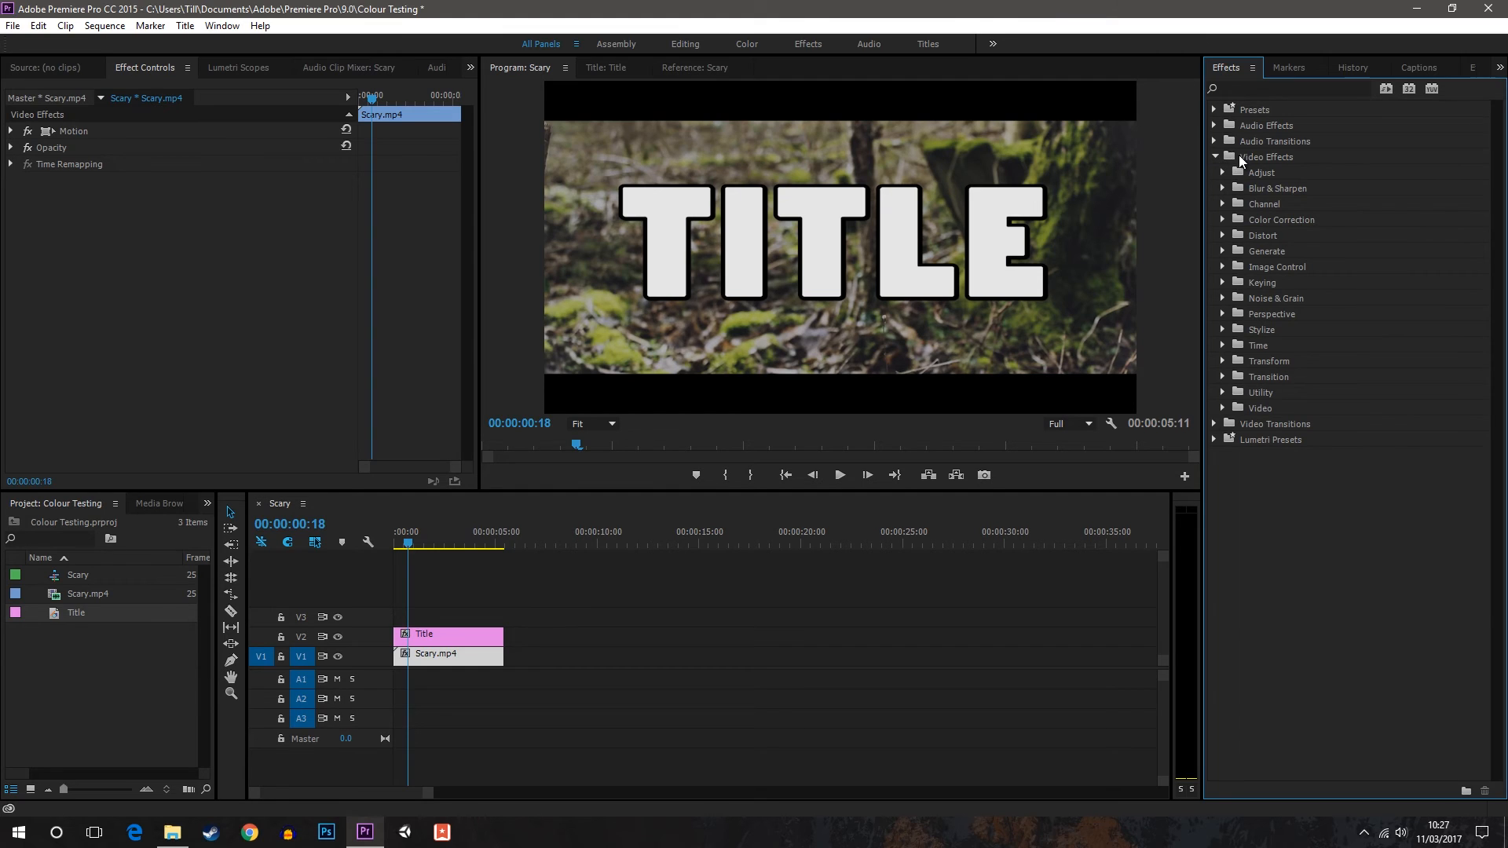
click(1225, 281)
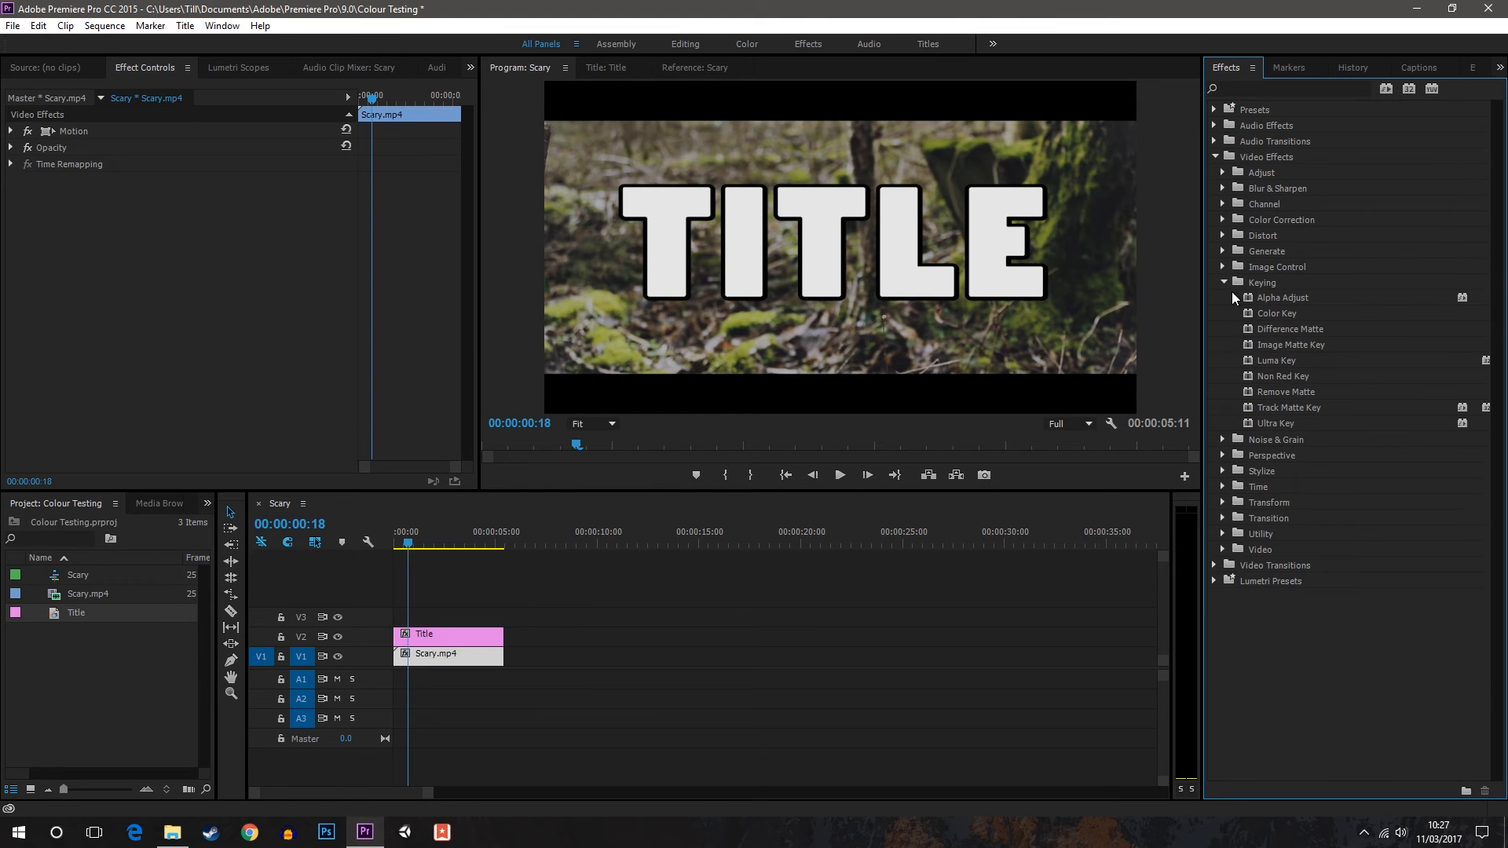
mouse_move(1343, 413)
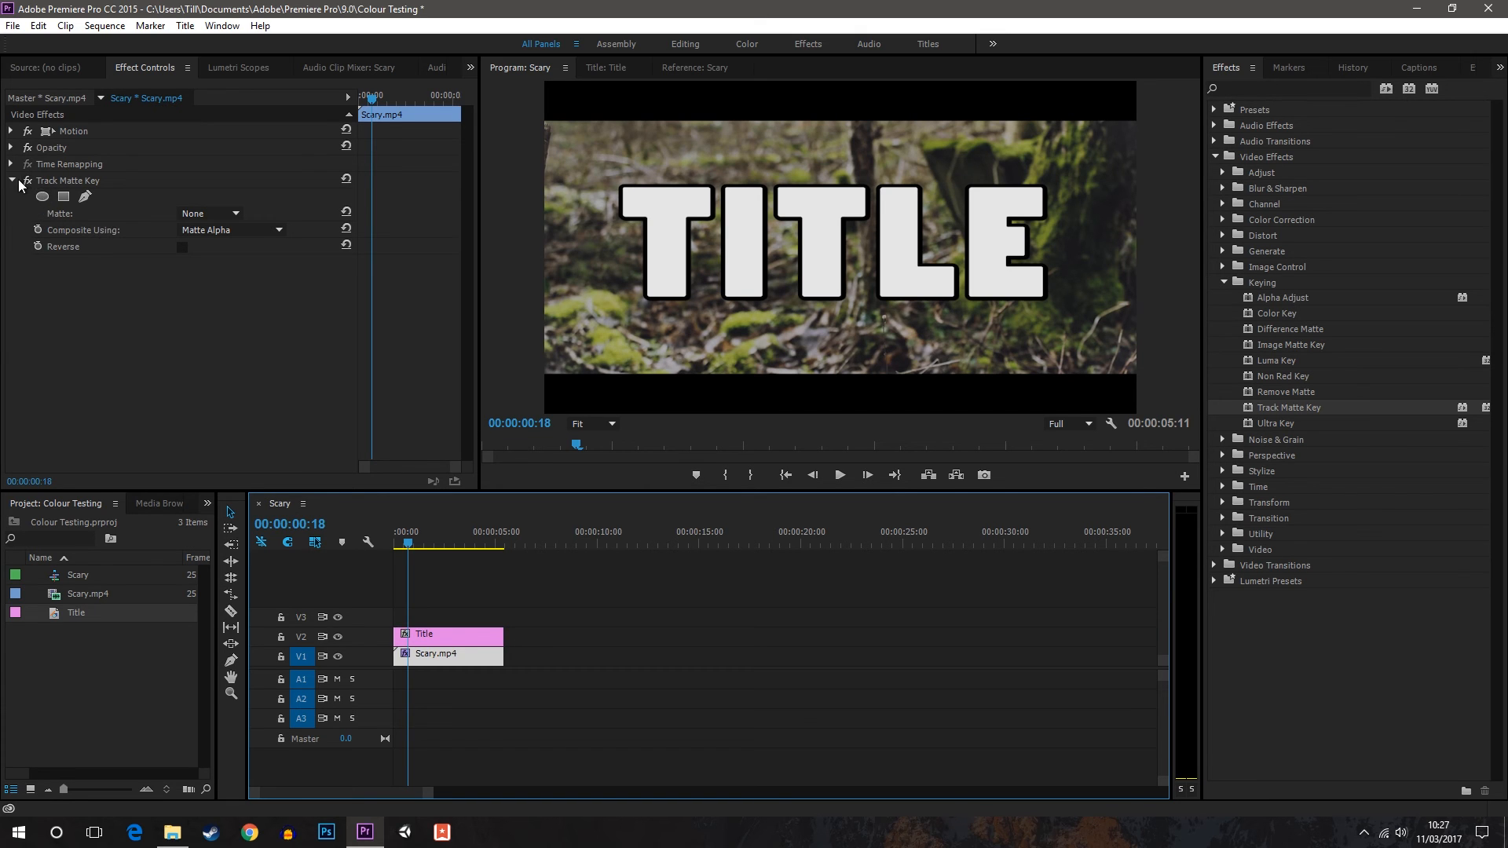
Set the Track Matte Key's Matte to Video 2 so footage shows inside the TITLE letters.
click(209, 212)
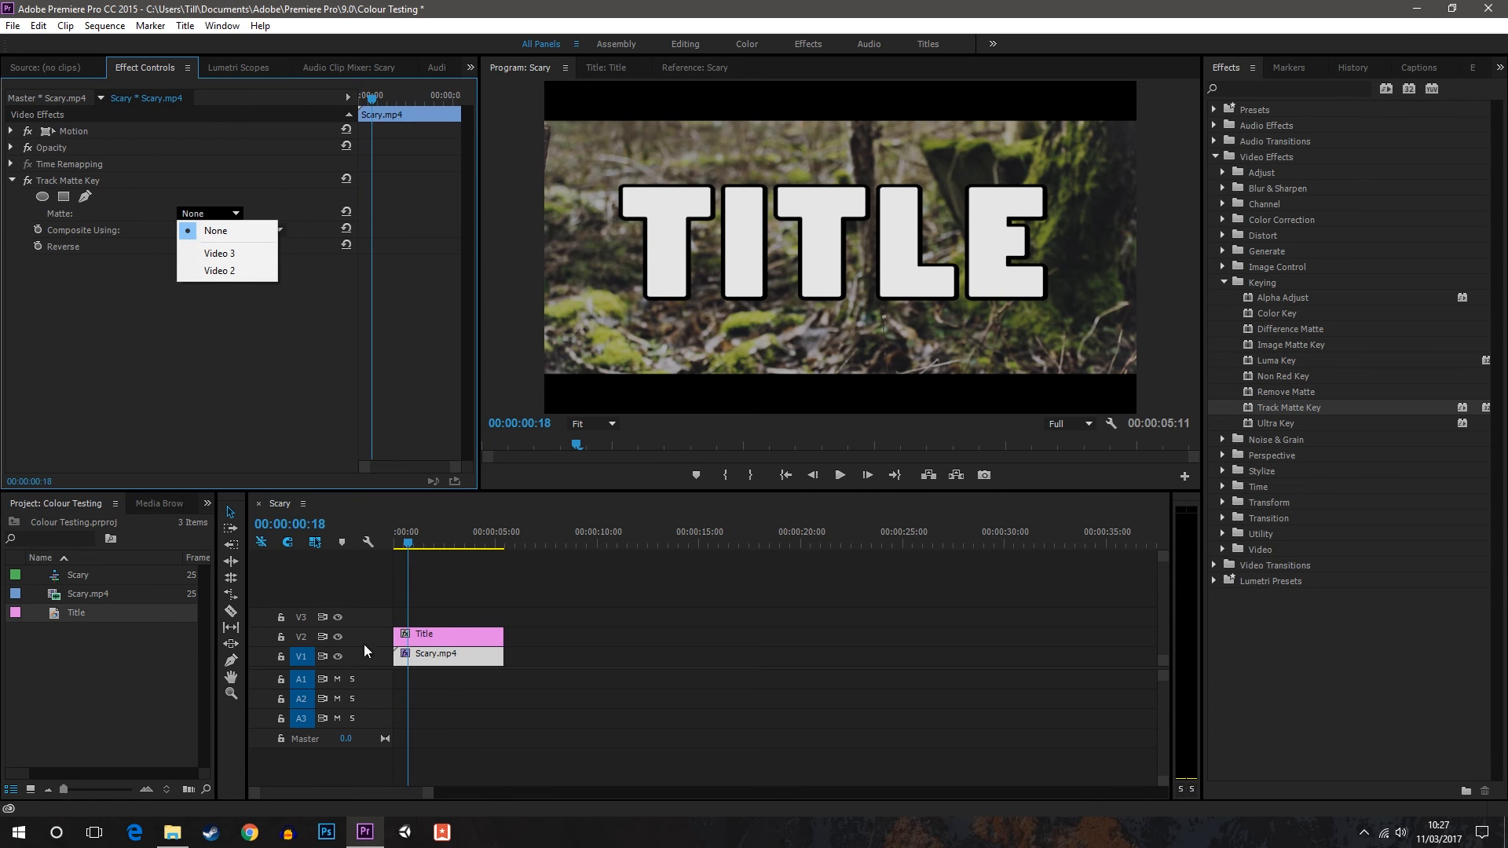
click(220, 271)
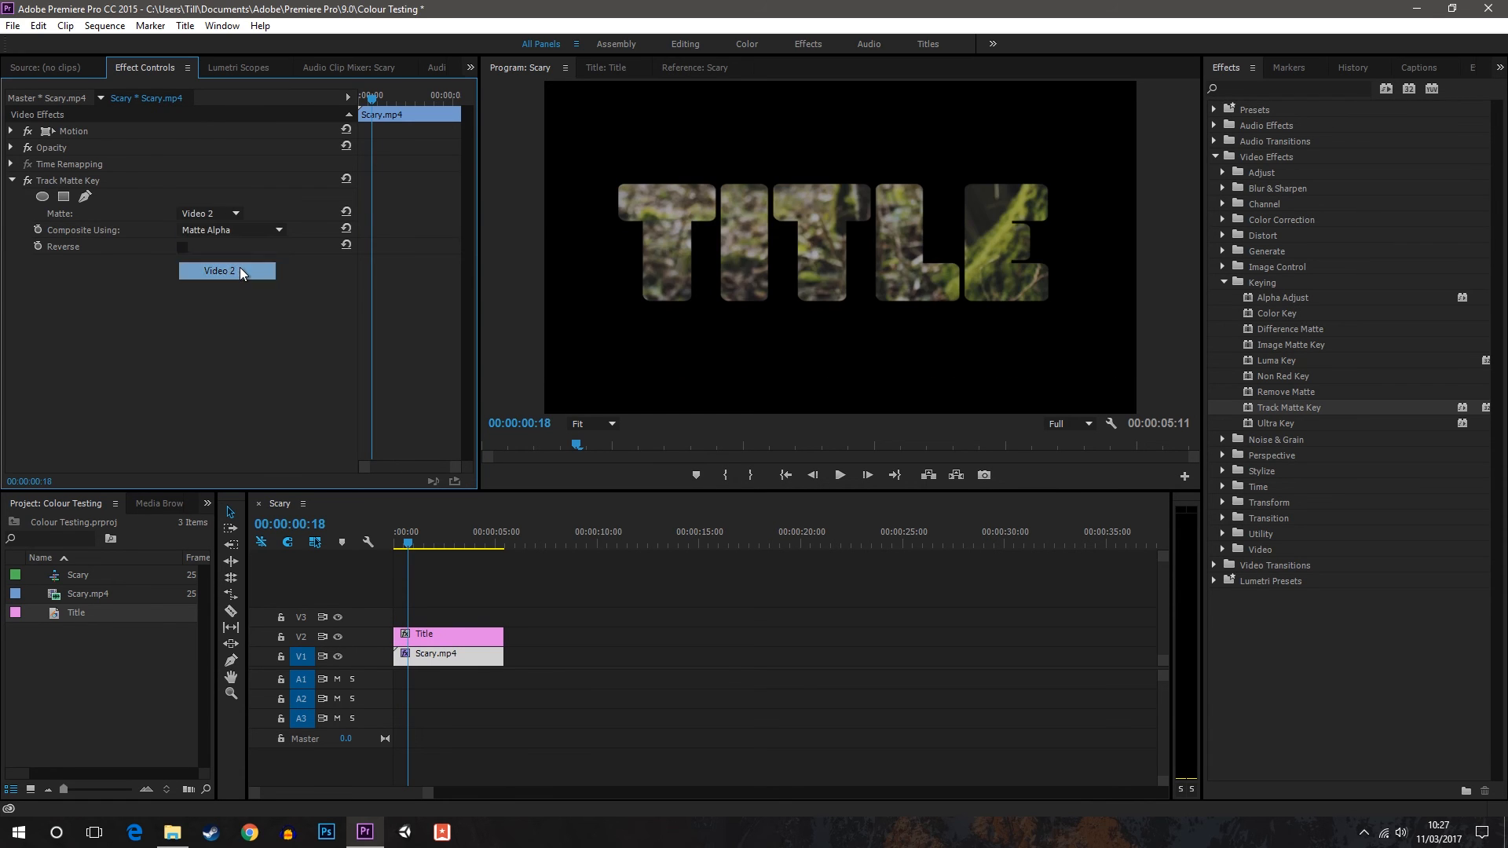